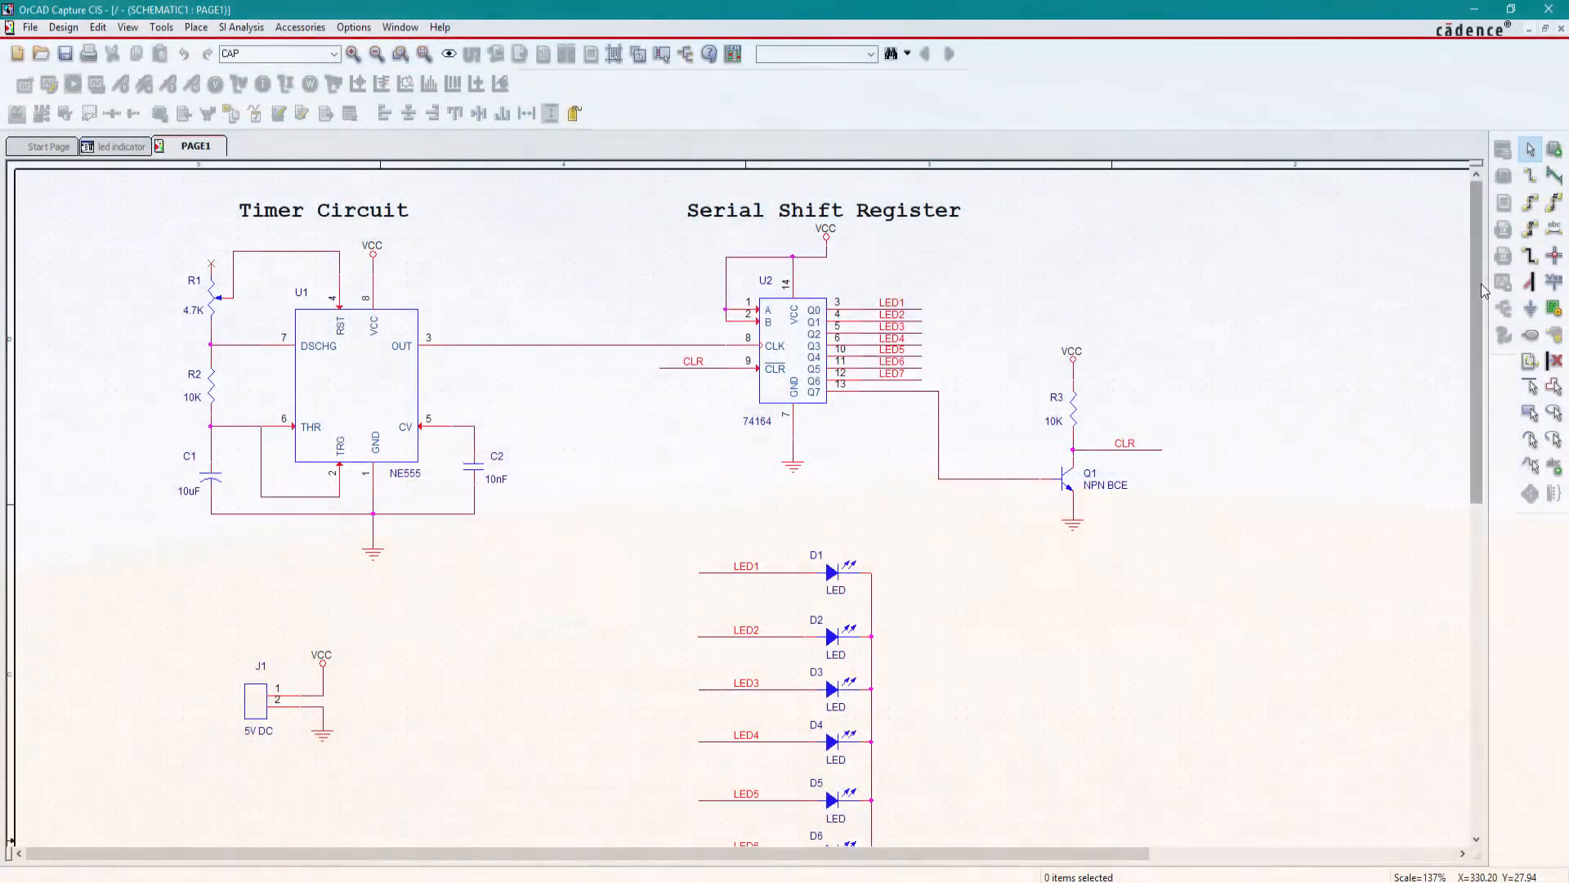
# - Scroll through the 3D view and drag to rotate the Arduino Uno board model
pyautogui.scroll(-3)
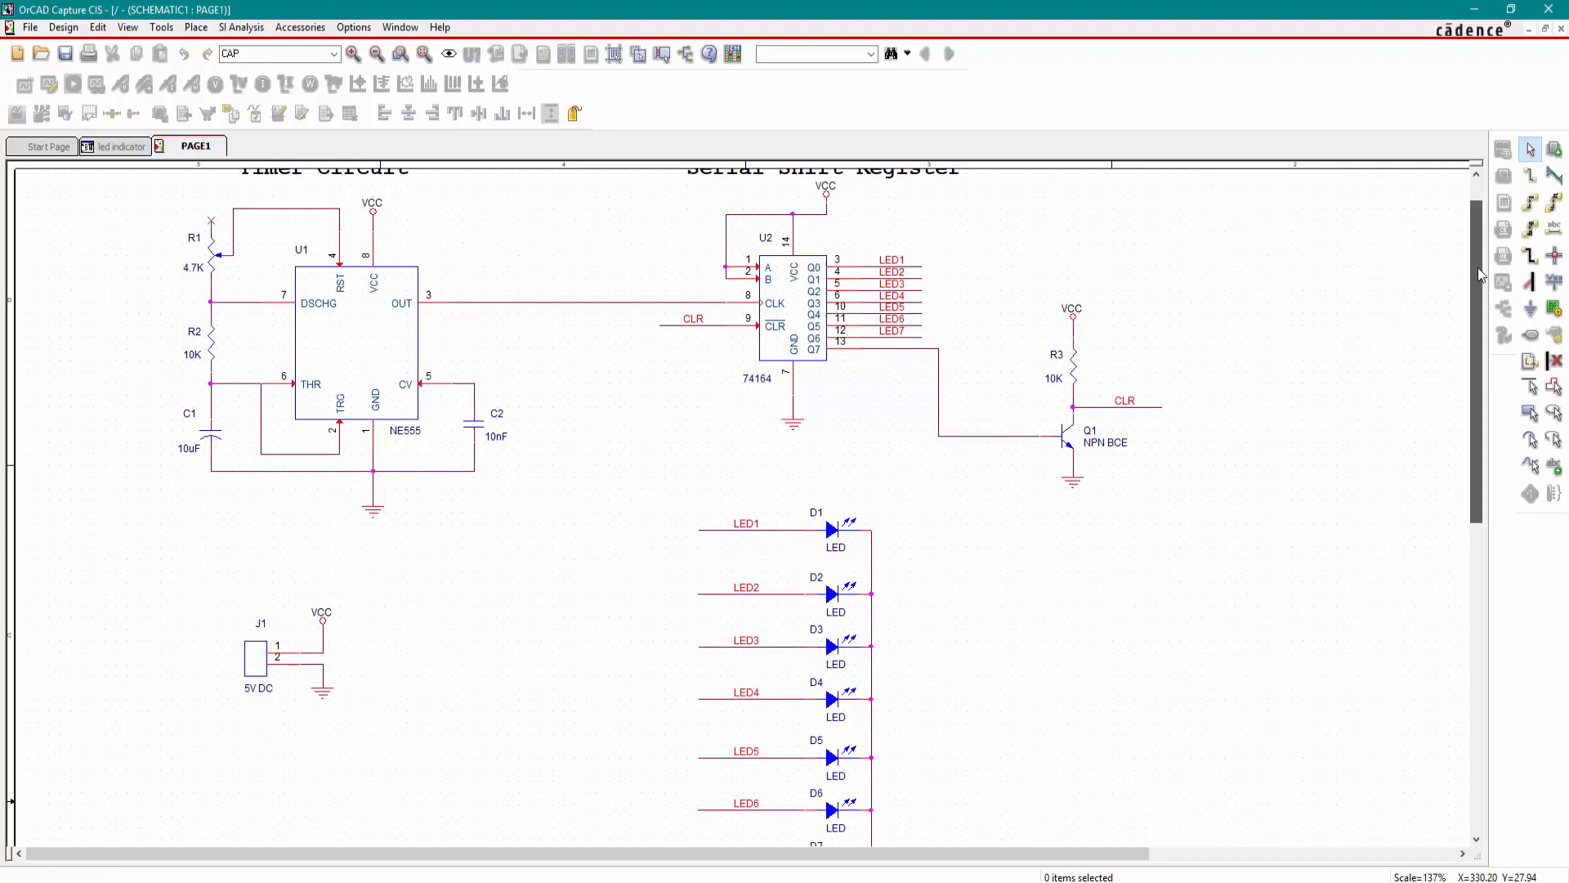
pyautogui.scroll(-3)
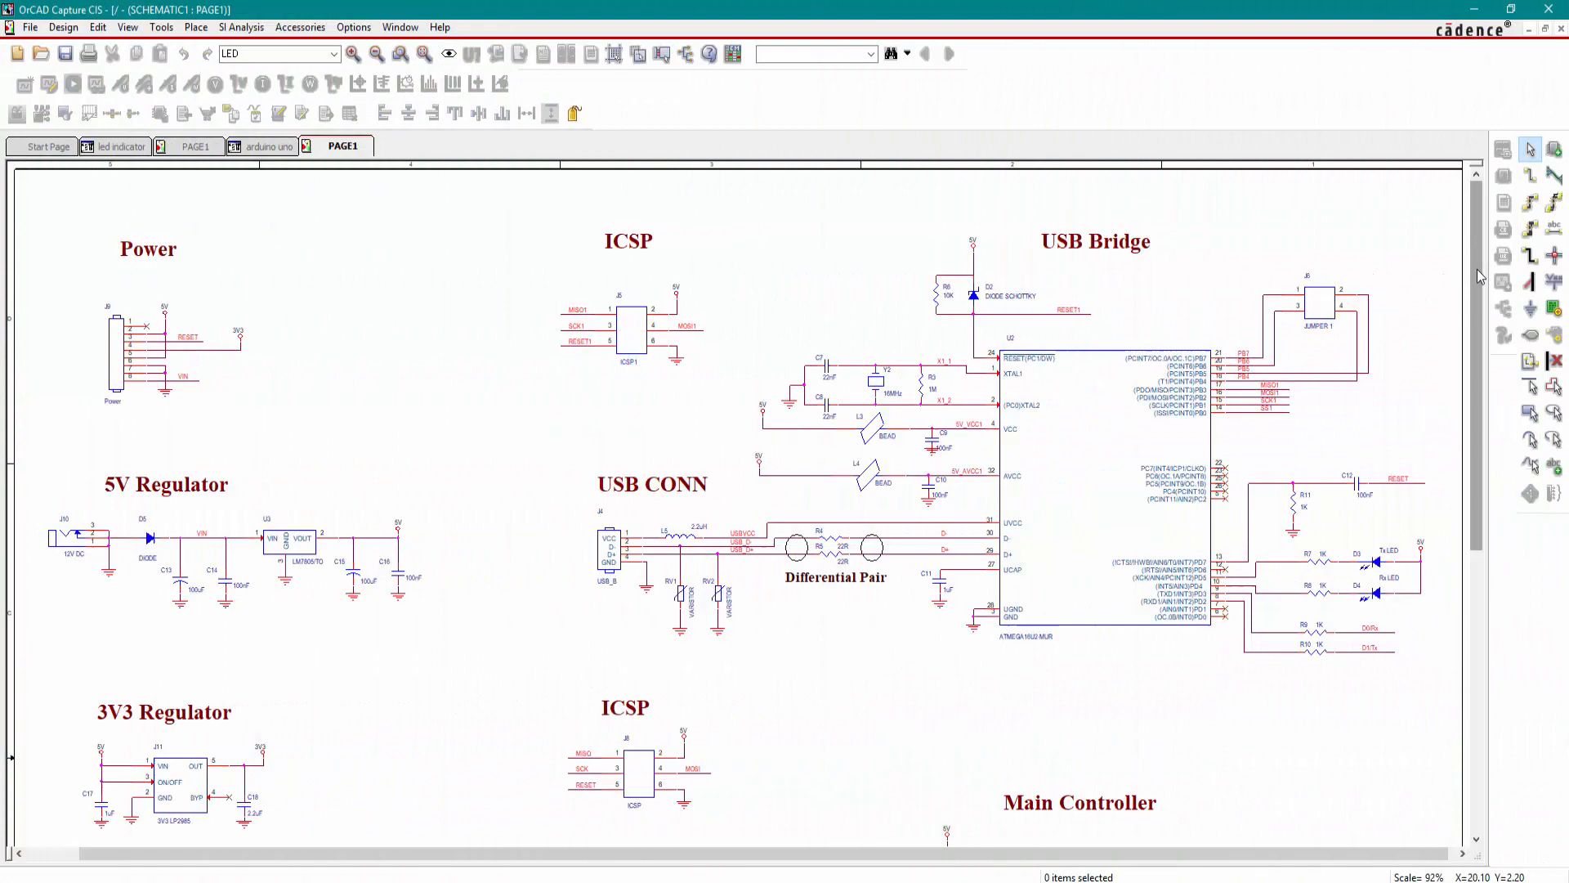
pyautogui.scroll(-3)
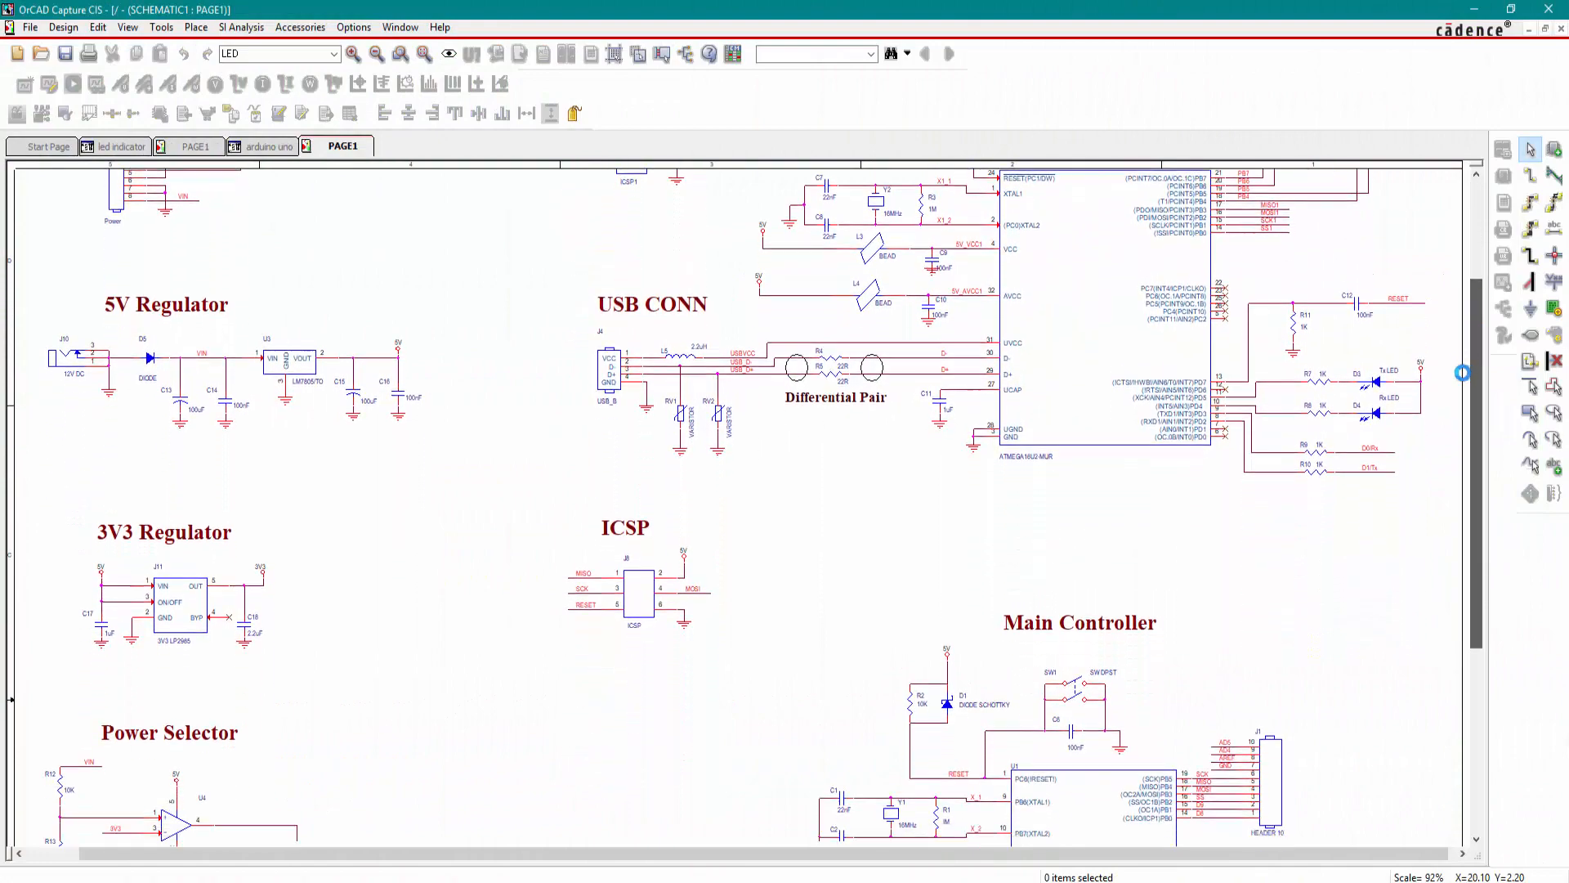
pyautogui.scroll(-3)
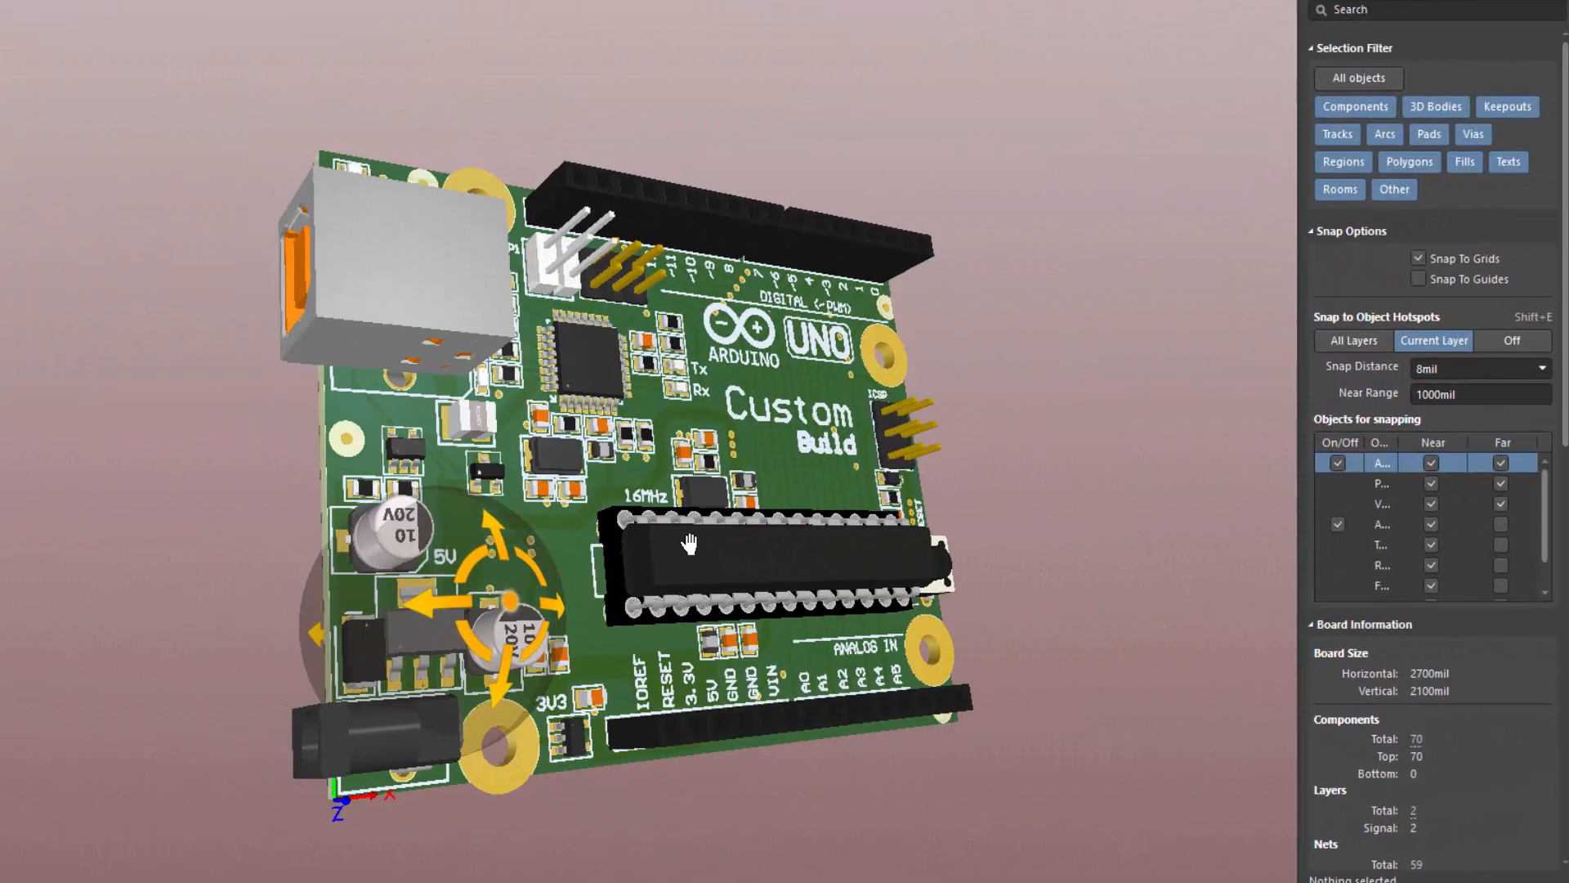
pyautogui.moveTo(688, 544); pyautogui.dragTo(550, 580)
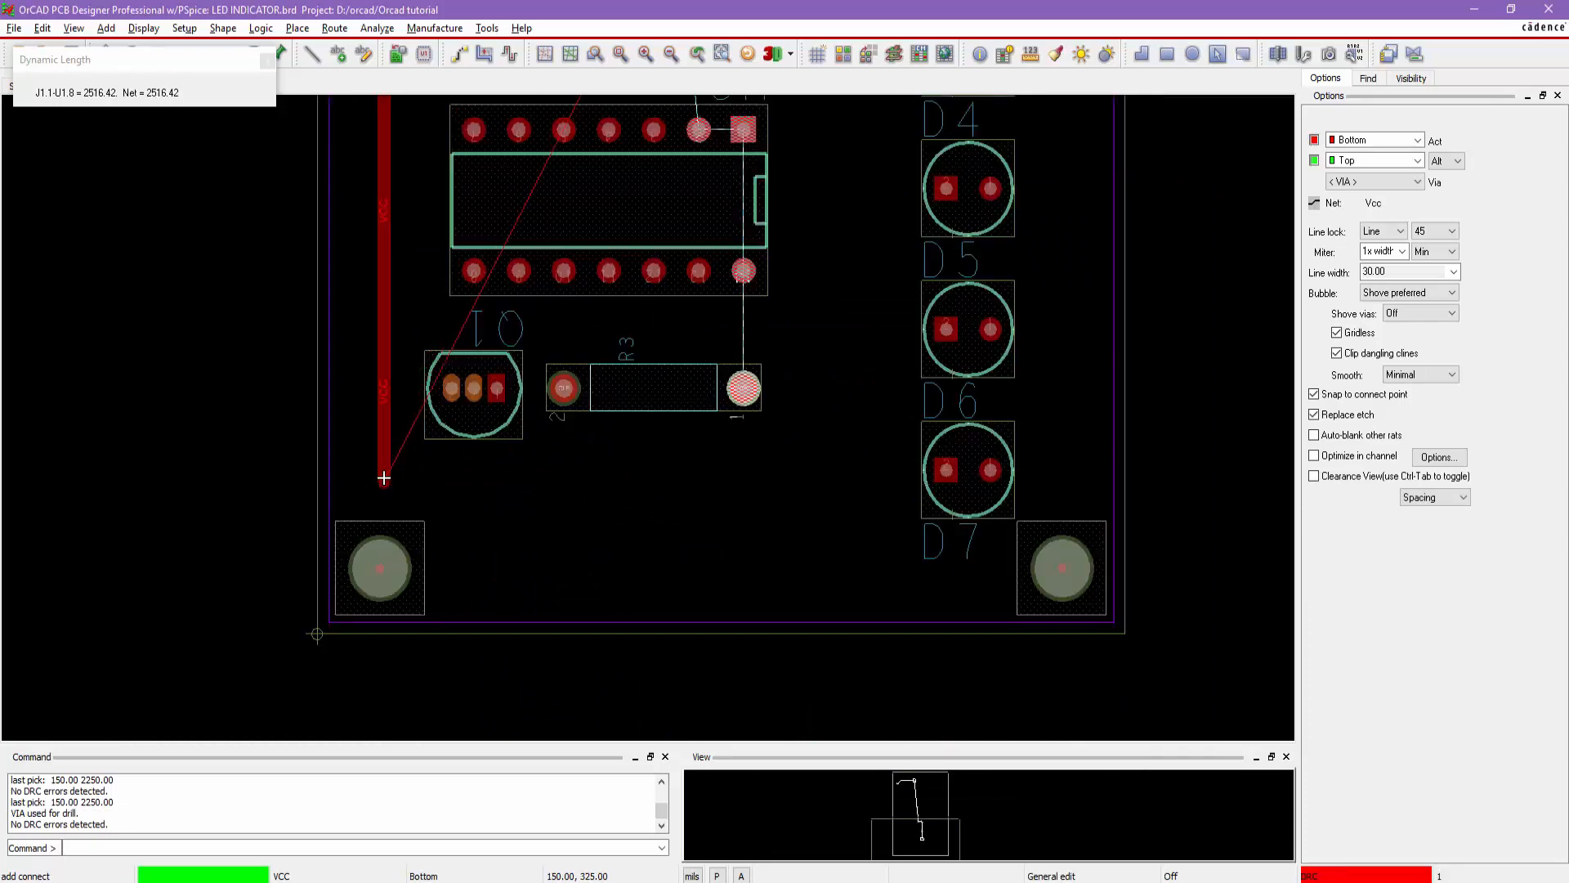
# - Place a via and route the VCC trace right on the top layer toward R3
pyautogui.click(730, 464)
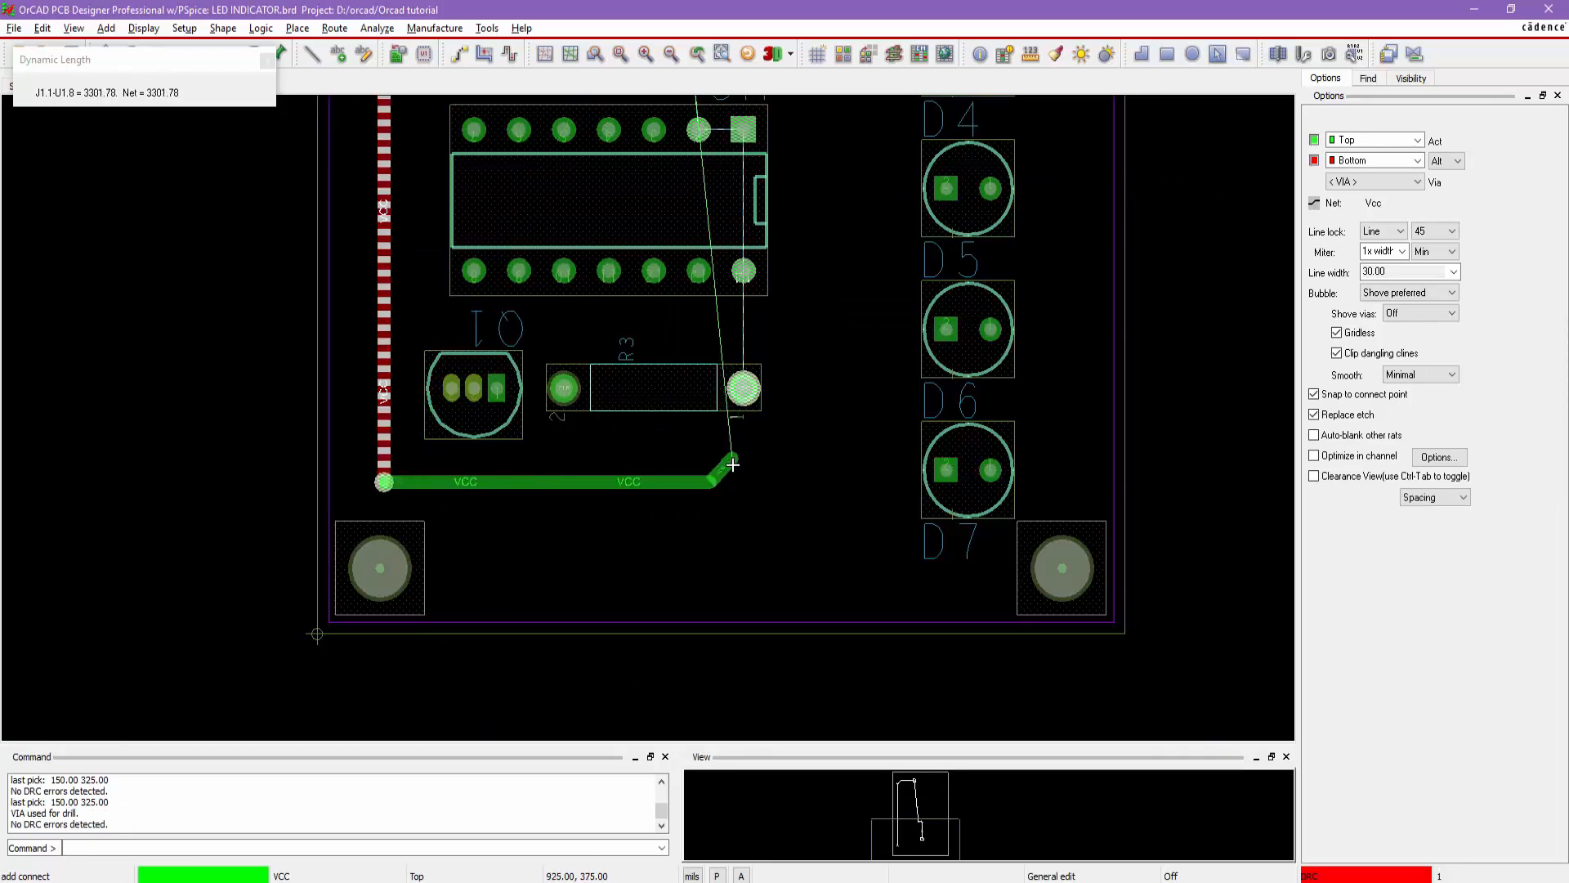